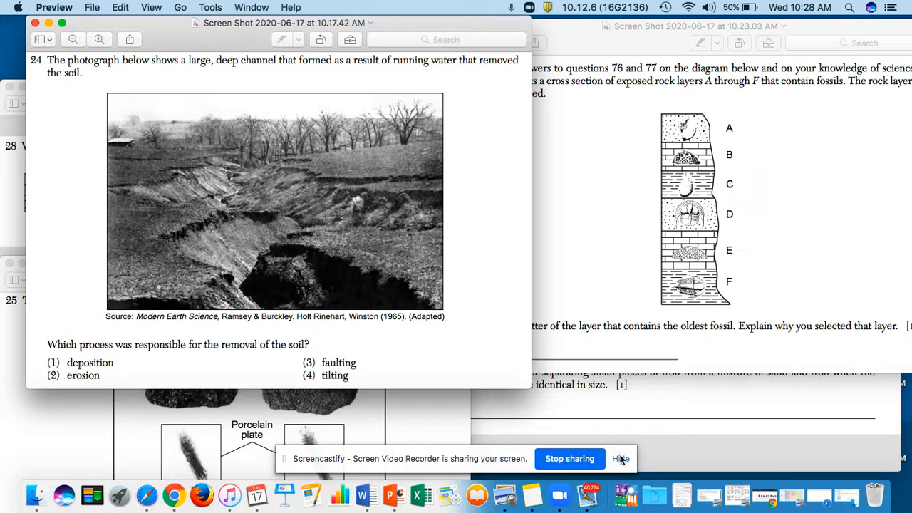
Bring question 25's streak-test screenshot to the front to discuss the porcelain plate test
left_click(621, 458)
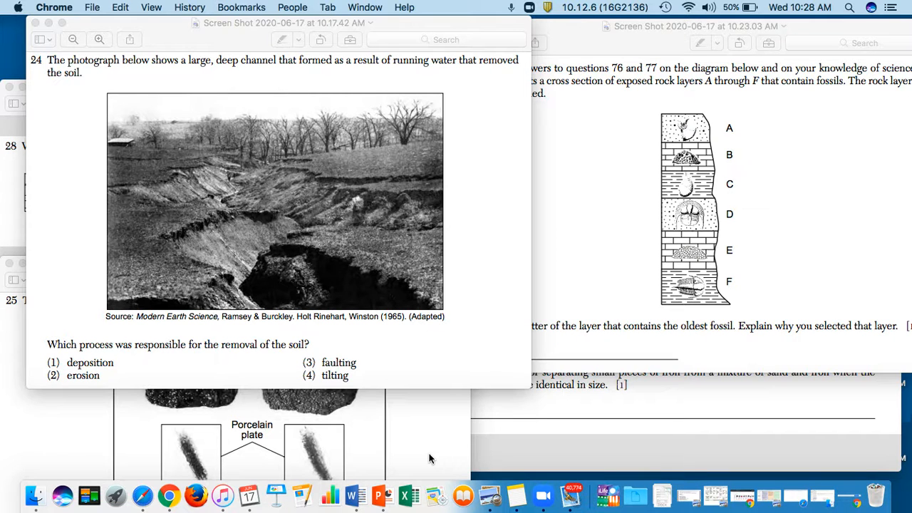
mouse_move(150, 185)
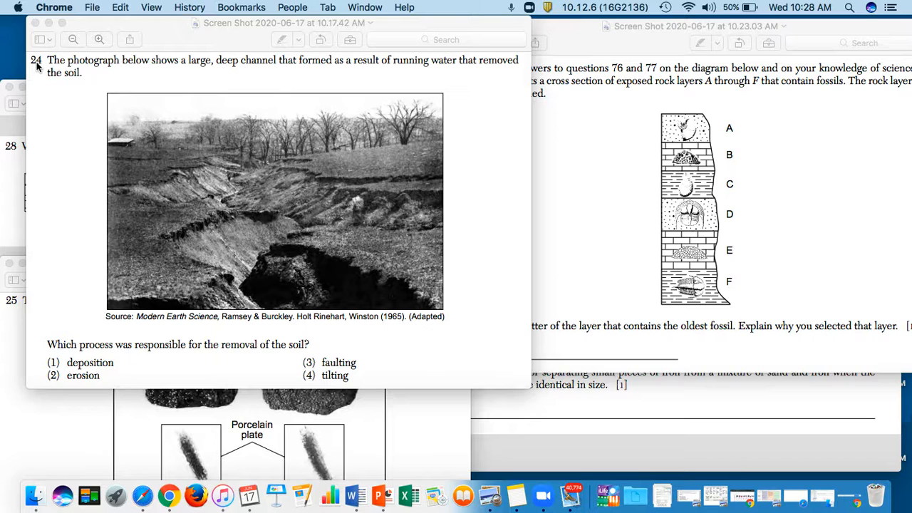
mouse_move(64, 73)
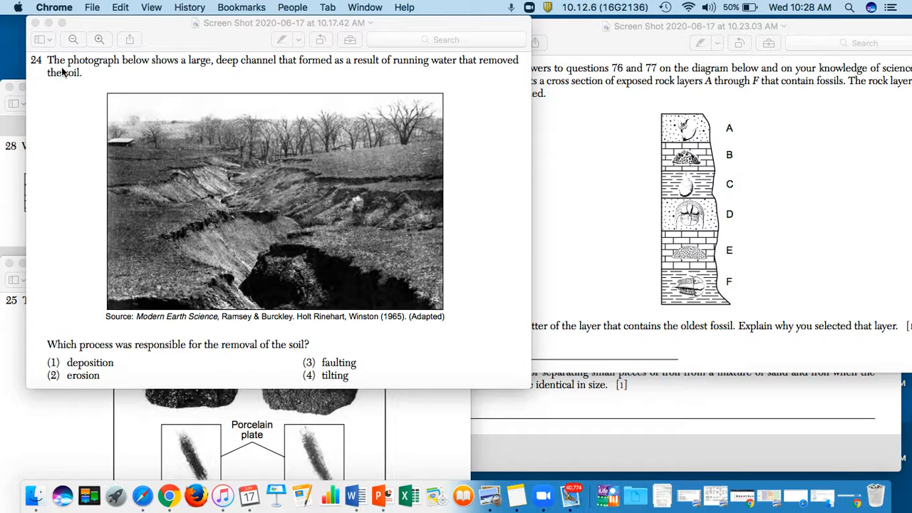
mouse_move(120, 74)
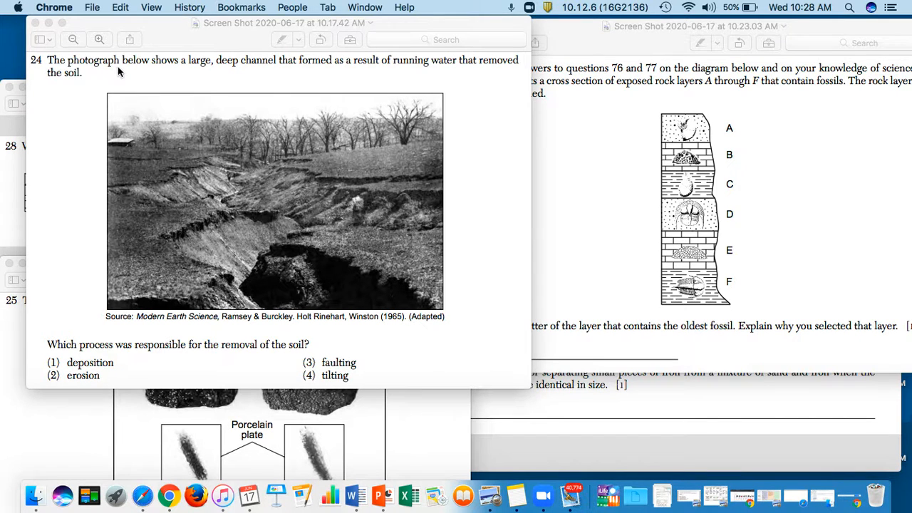
mouse_move(167, 80)
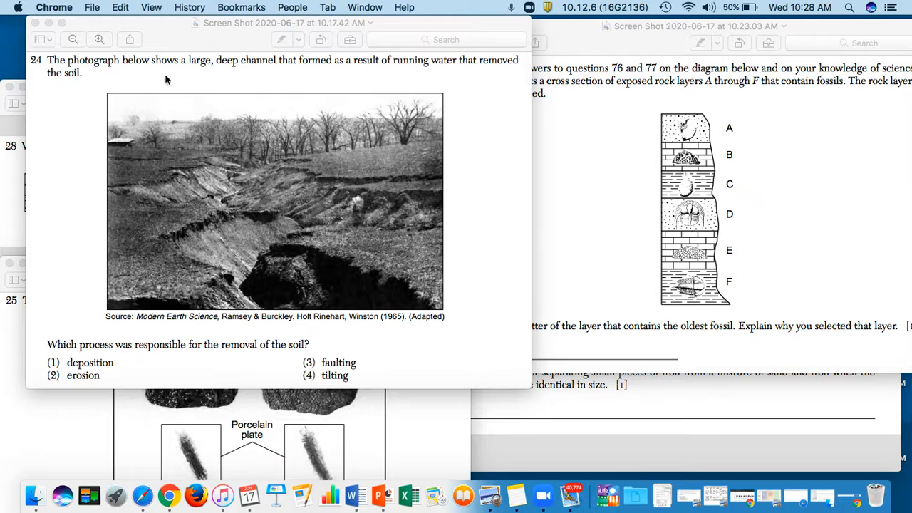
mouse_move(298, 66)
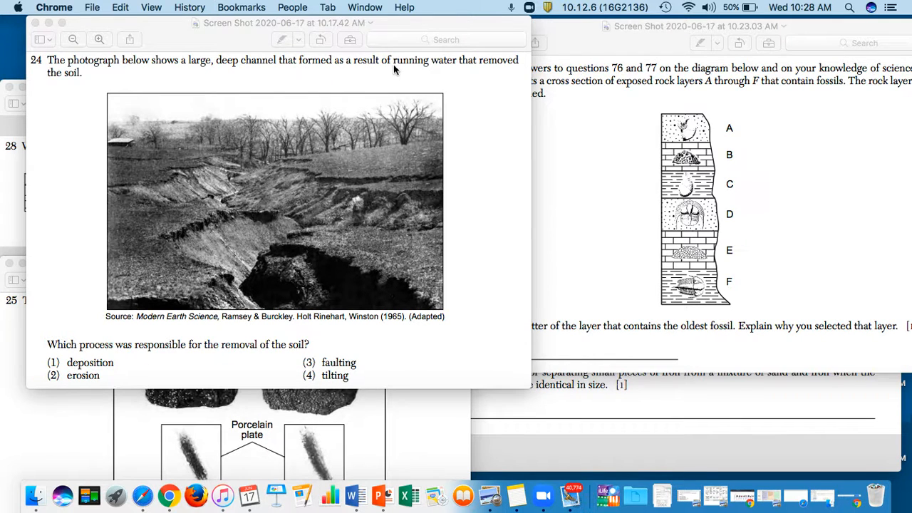
mouse_move(454, 71)
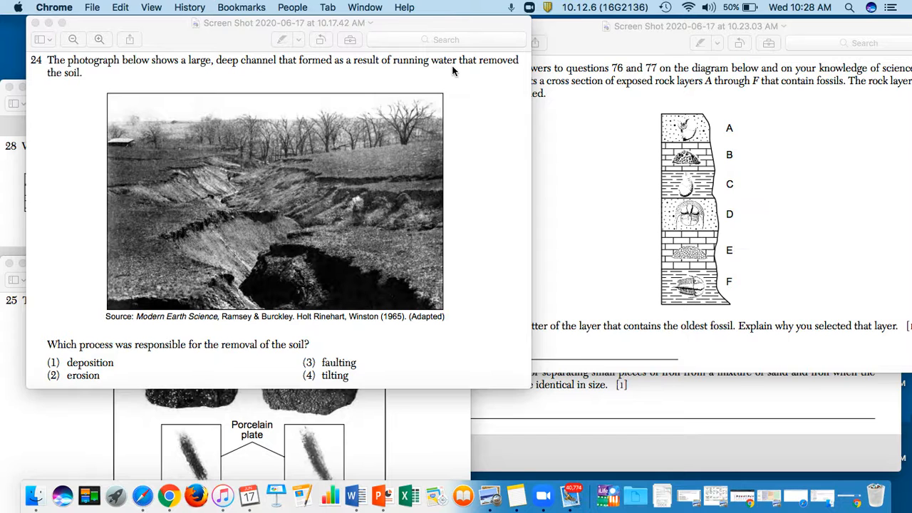
mouse_move(291, 207)
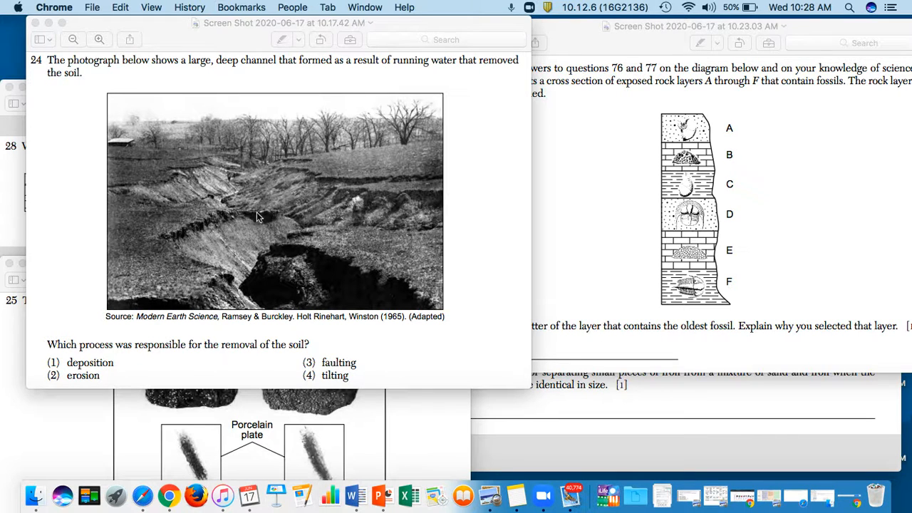
mouse_move(78, 92)
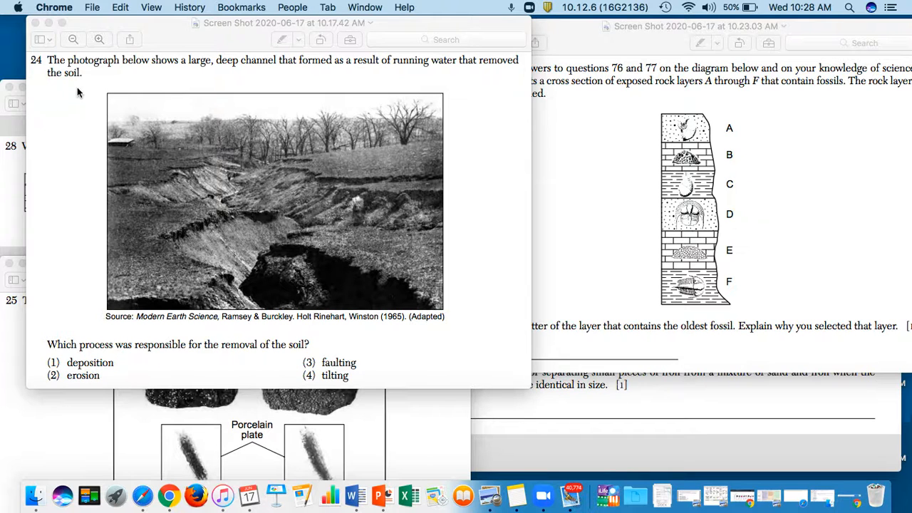
mouse_move(101, 151)
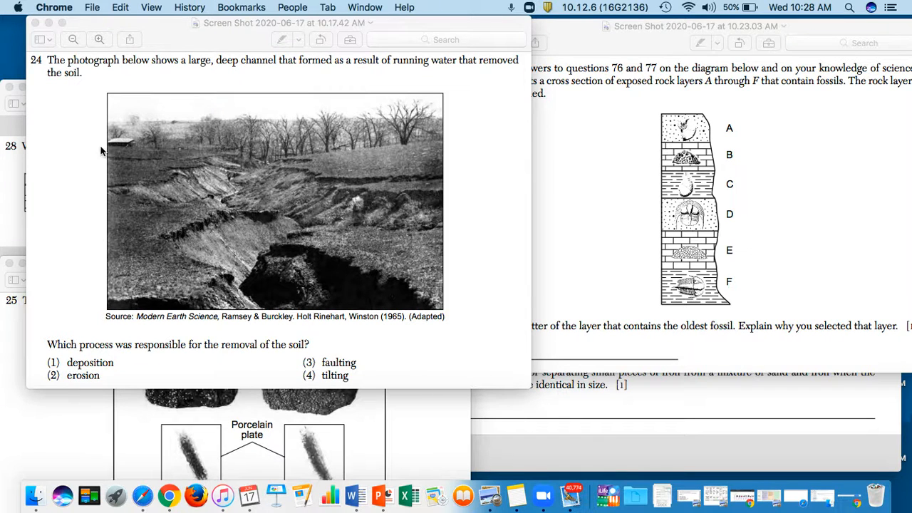
mouse_move(150, 354)
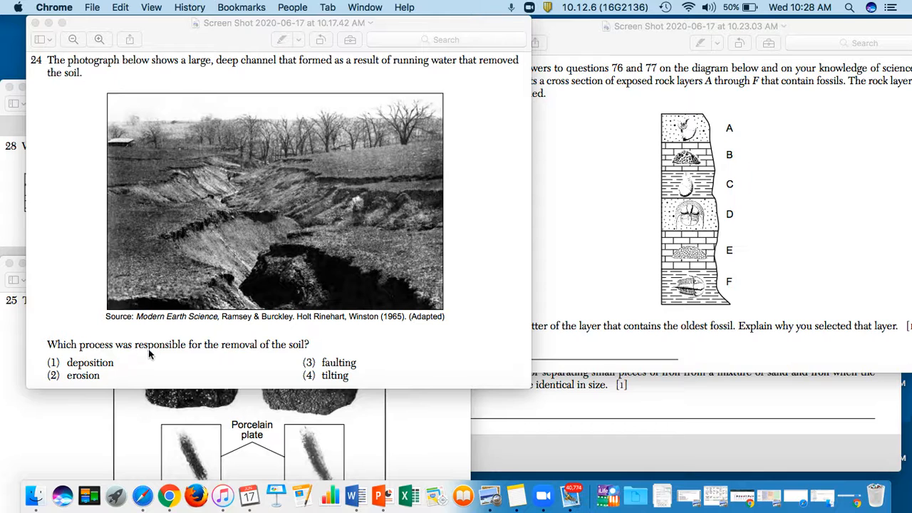
mouse_move(229, 354)
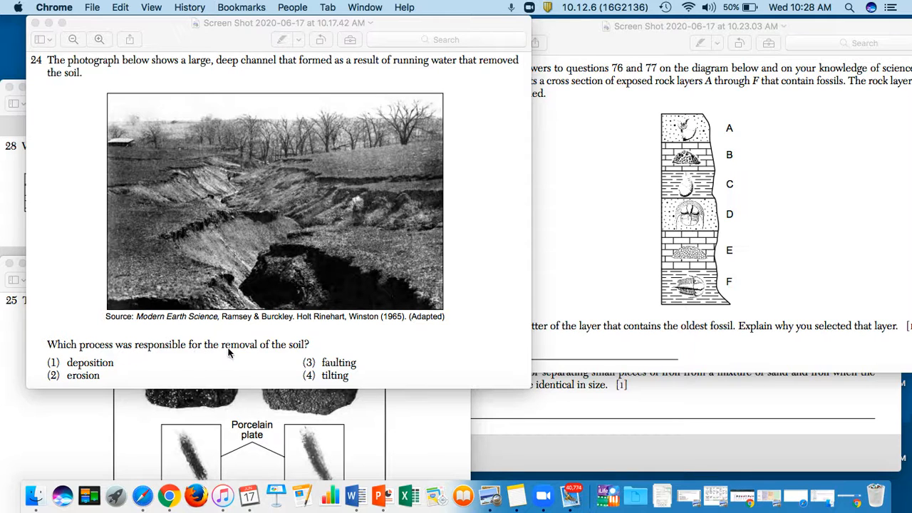
mouse_move(296, 352)
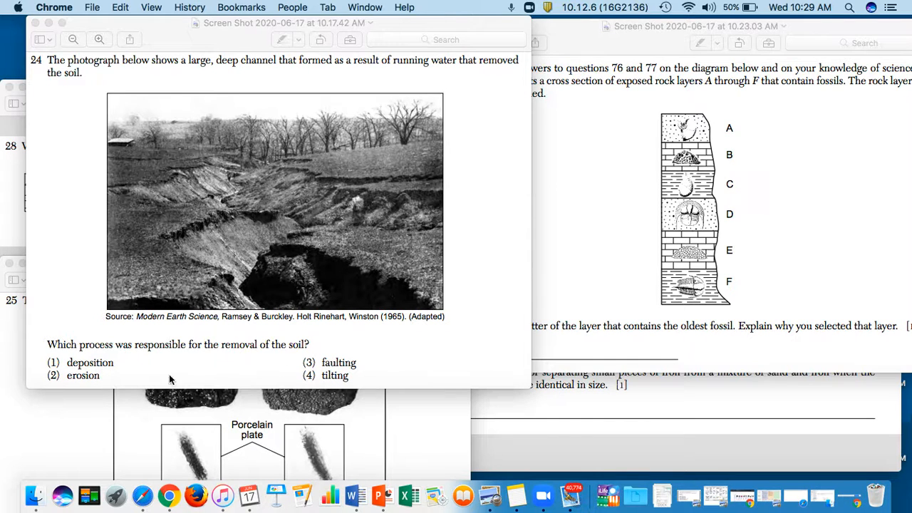
mouse_move(318, 364)
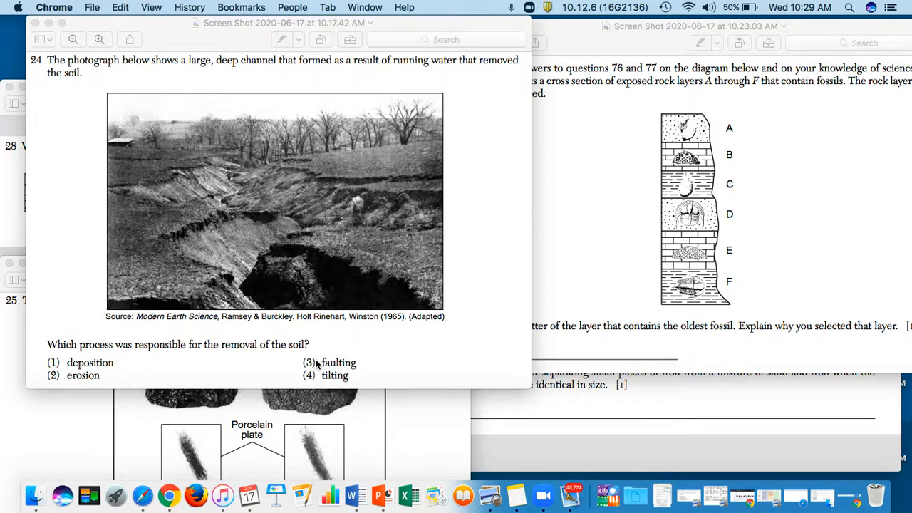
mouse_move(321, 385)
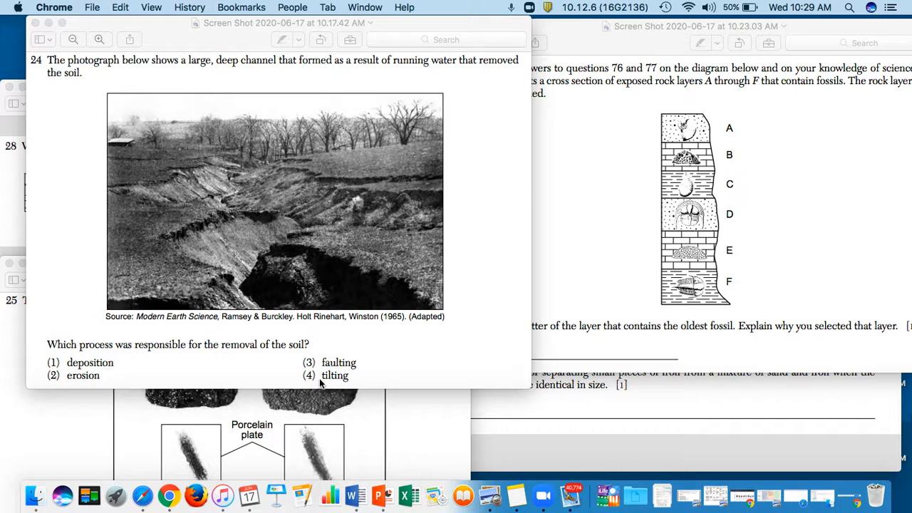
mouse_move(312, 89)
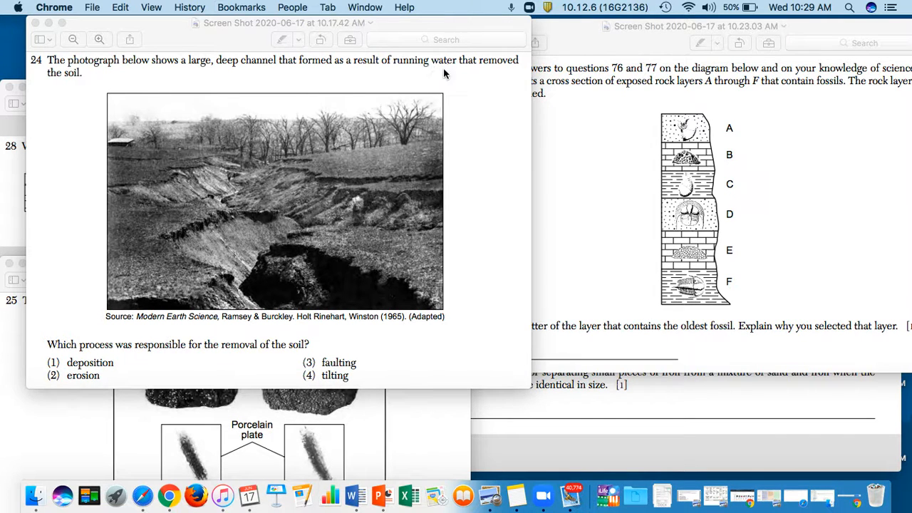
mouse_move(244, 200)
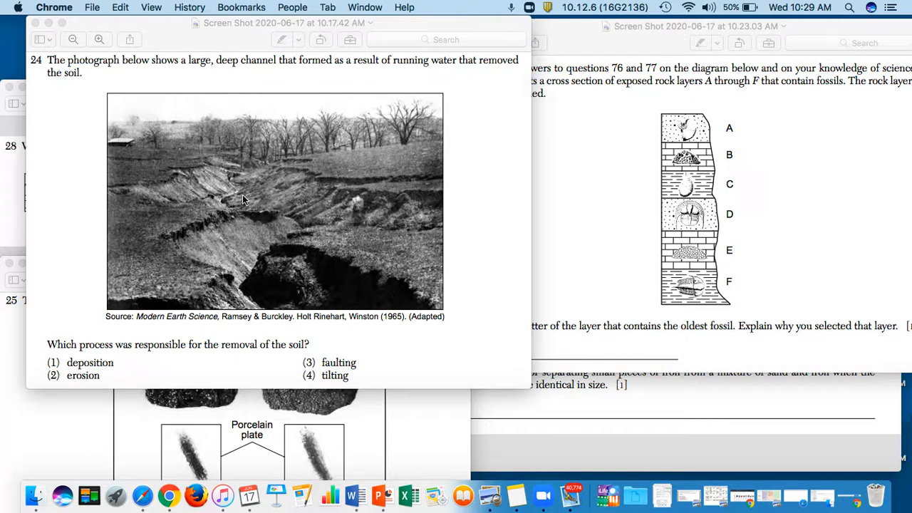
mouse_move(280, 232)
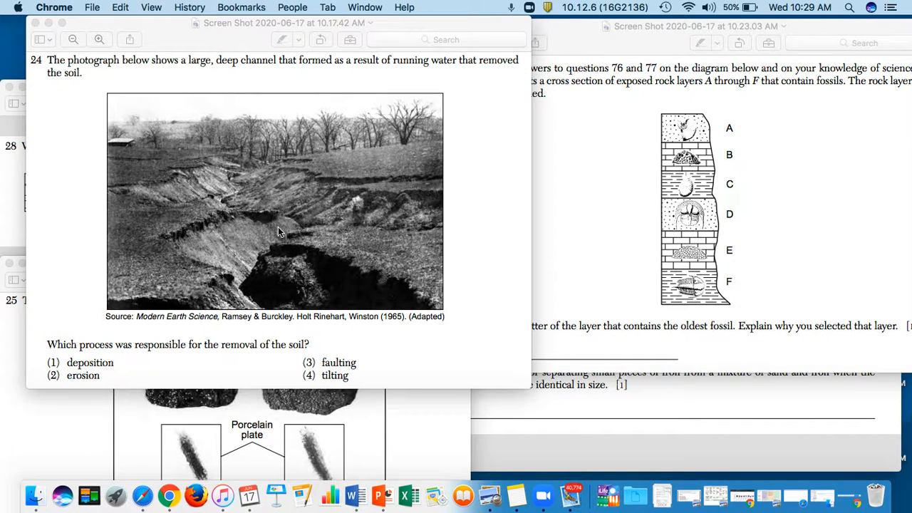
mouse_move(282, 242)
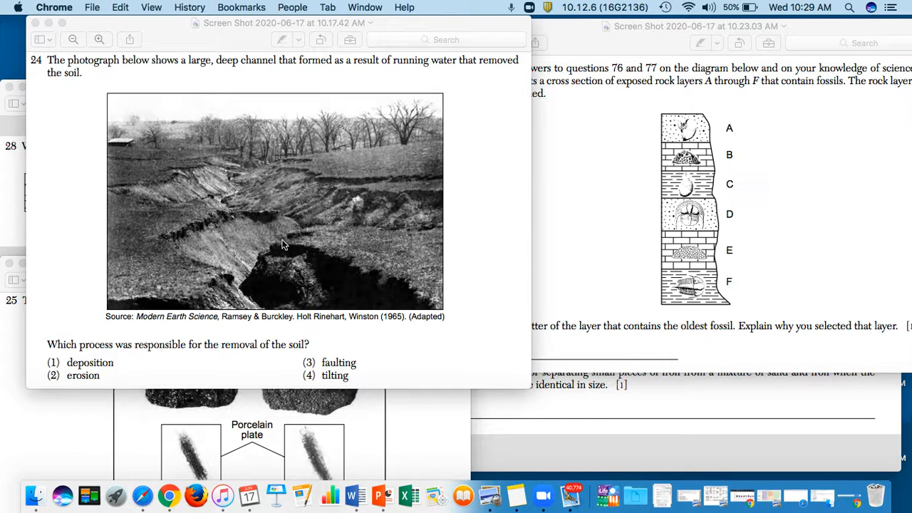
mouse_move(303, 357)
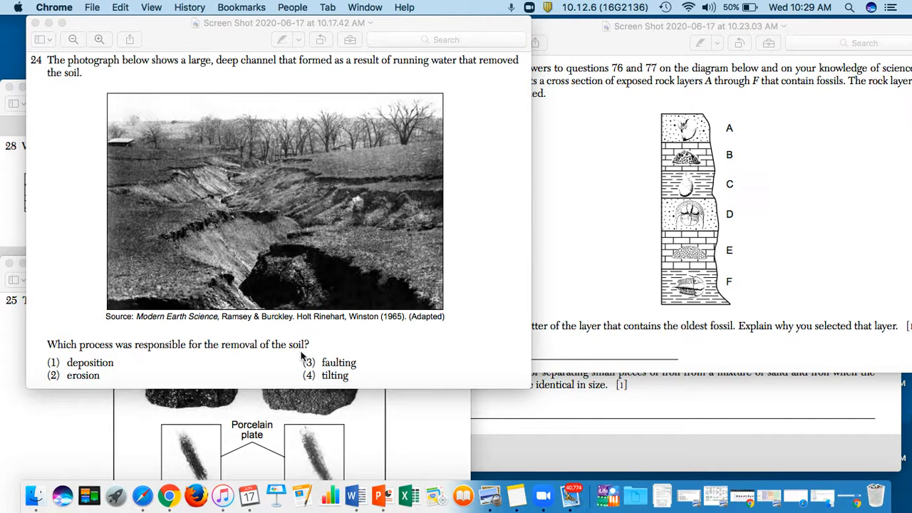
mouse_move(322, 183)
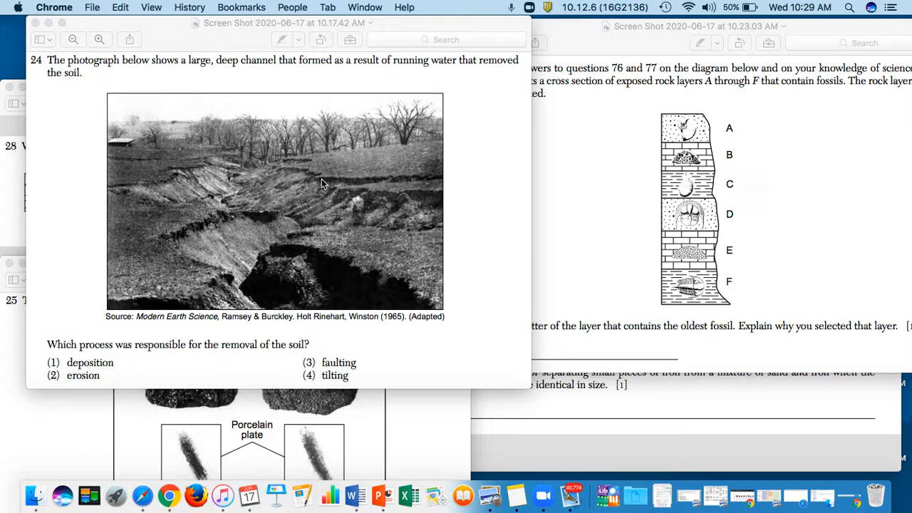
mouse_move(223, 170)
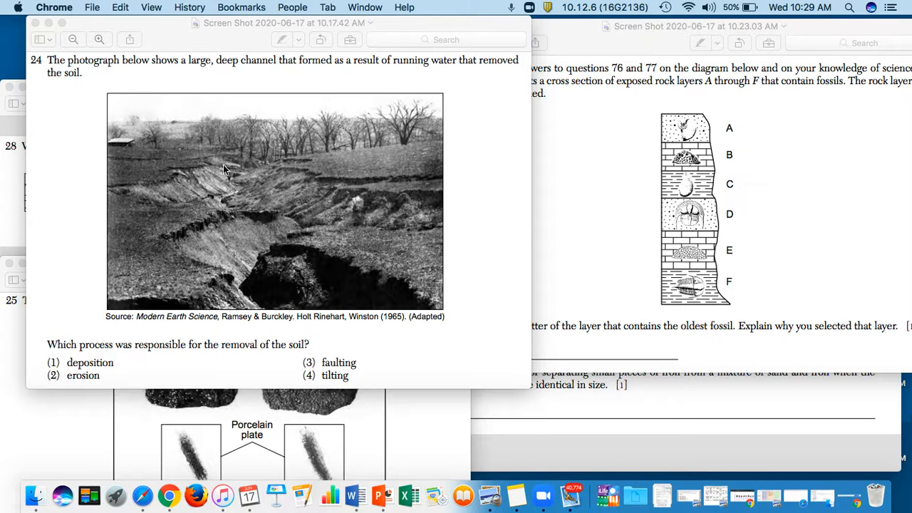
mouse_move(488, 180)
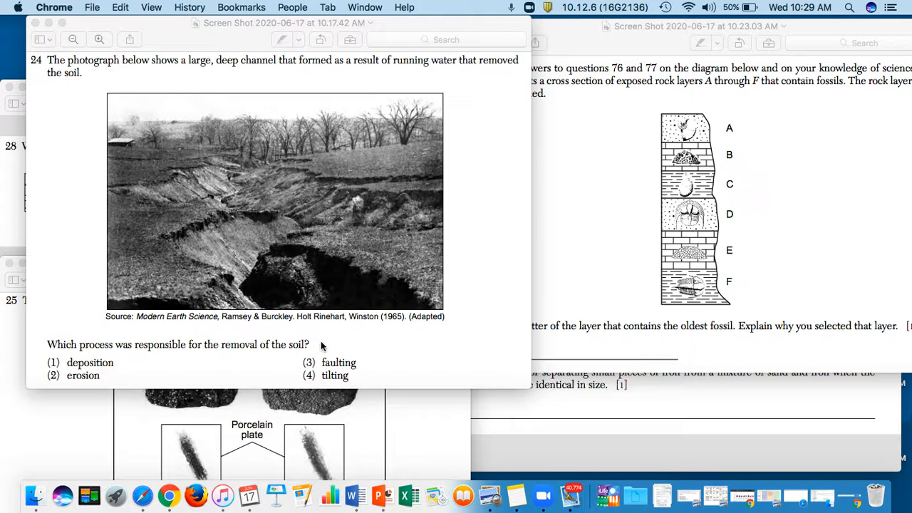
mouse_move(449, 148)
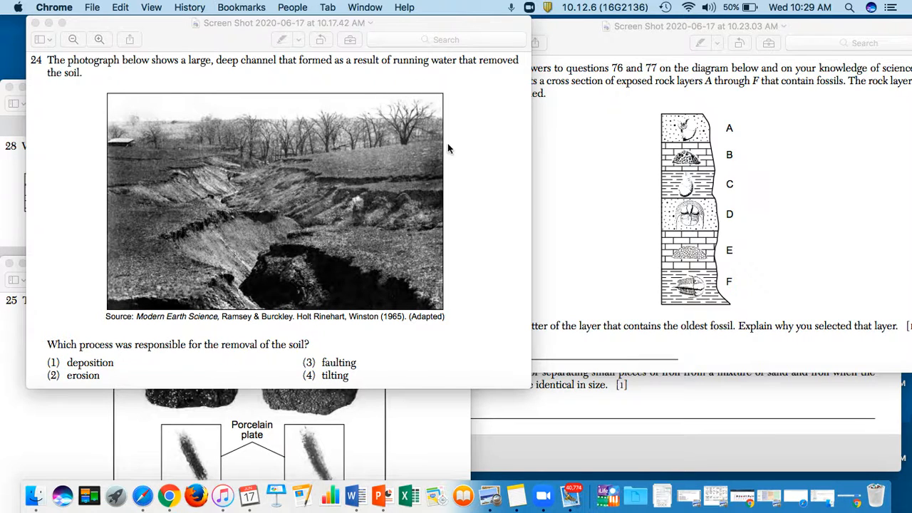
mouse_move(141, 293)
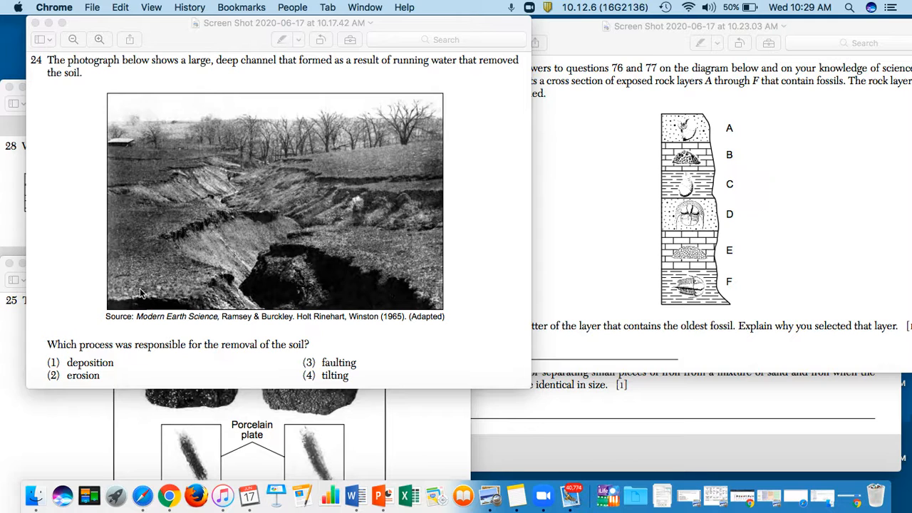
mouse_move(248, 189)
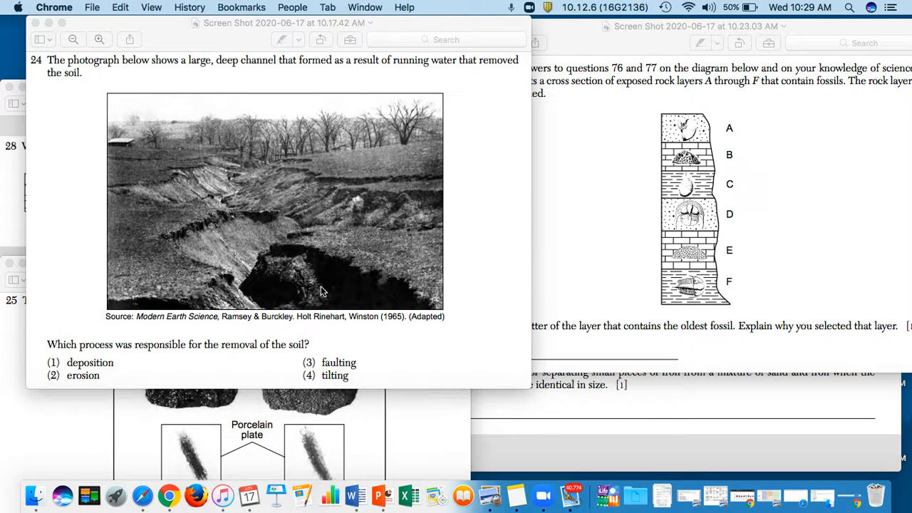
mouse_move(282, 229)
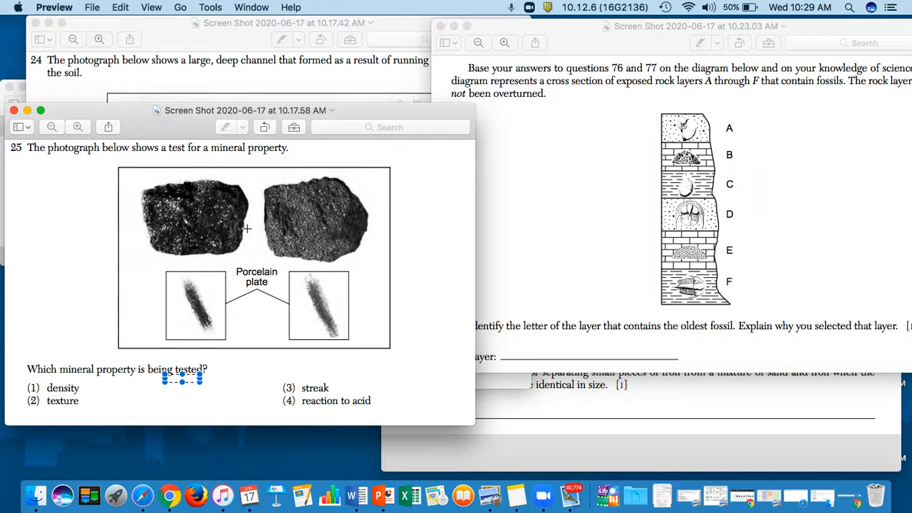
mouse_move(213, 206)
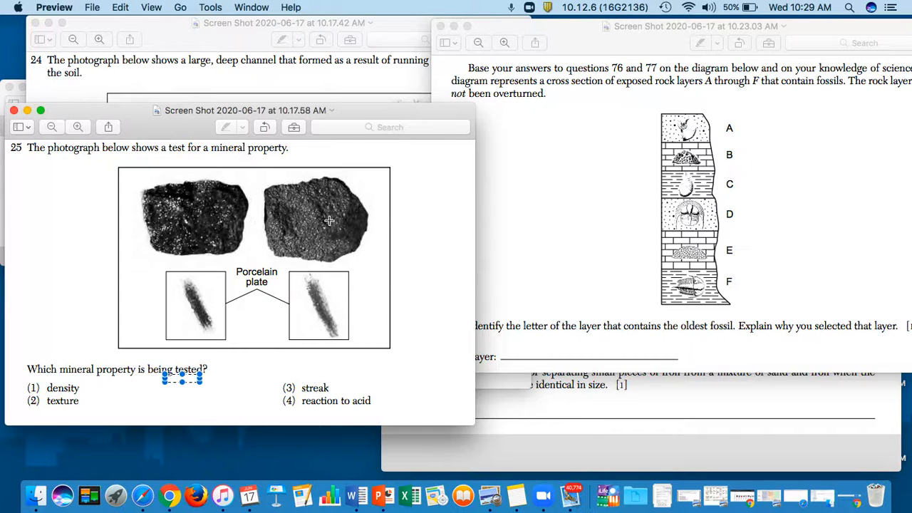
mouse_move(329, 209)
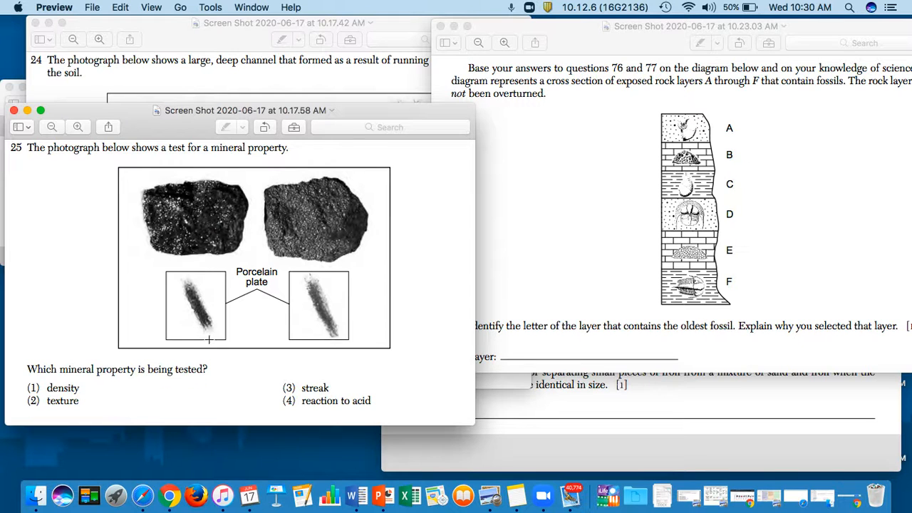
mouse_move(259, 299)
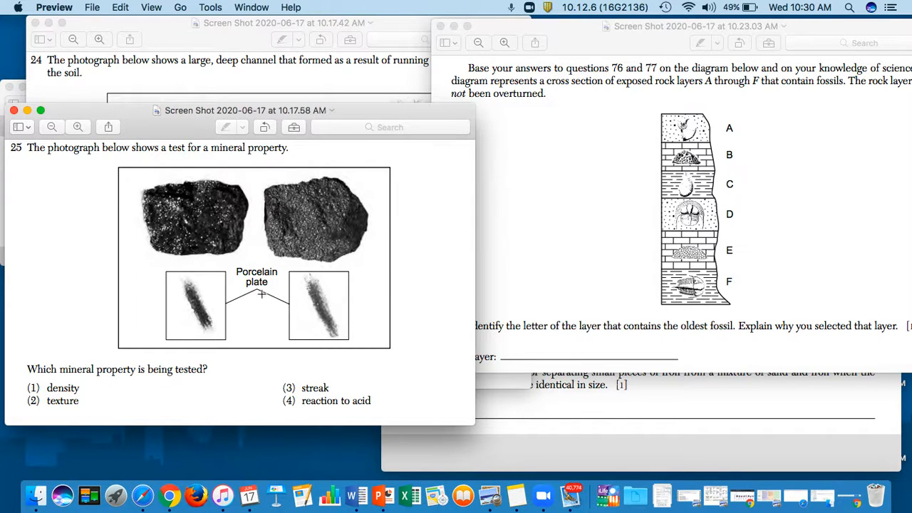
mouse_move(202, 277)
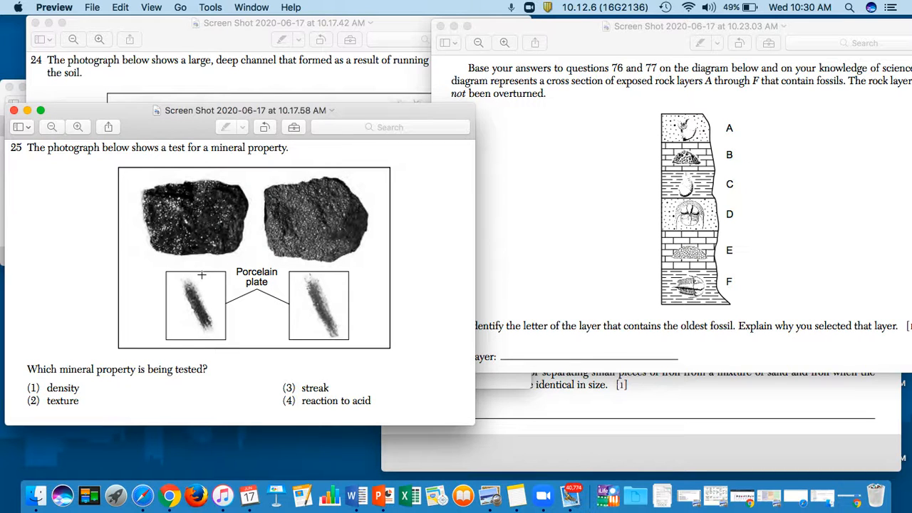
mouse_move(240, 261)
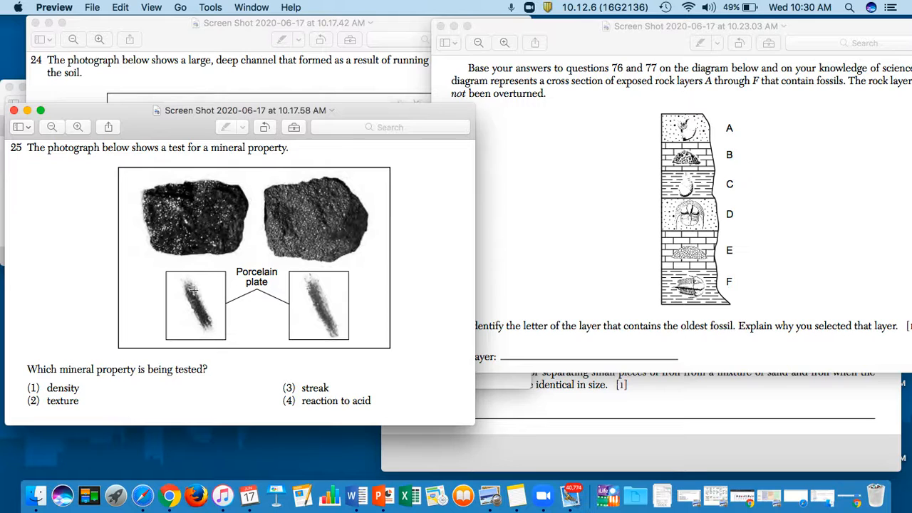
mouse_move(186, 286)
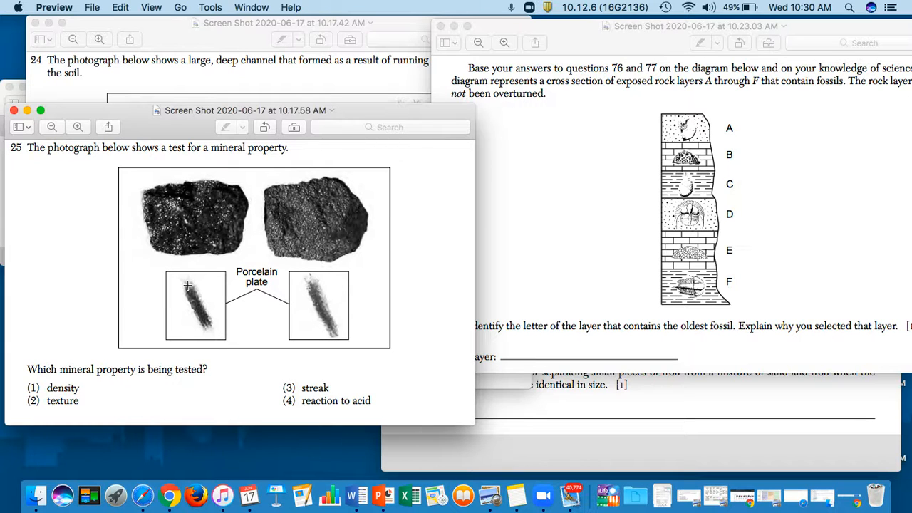
mouse_move(189, 285)
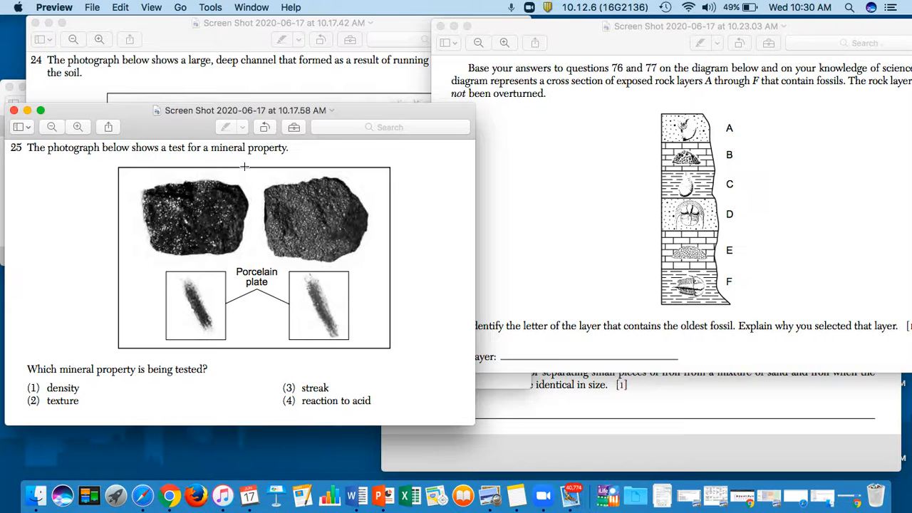
mouse_move(182, 310)
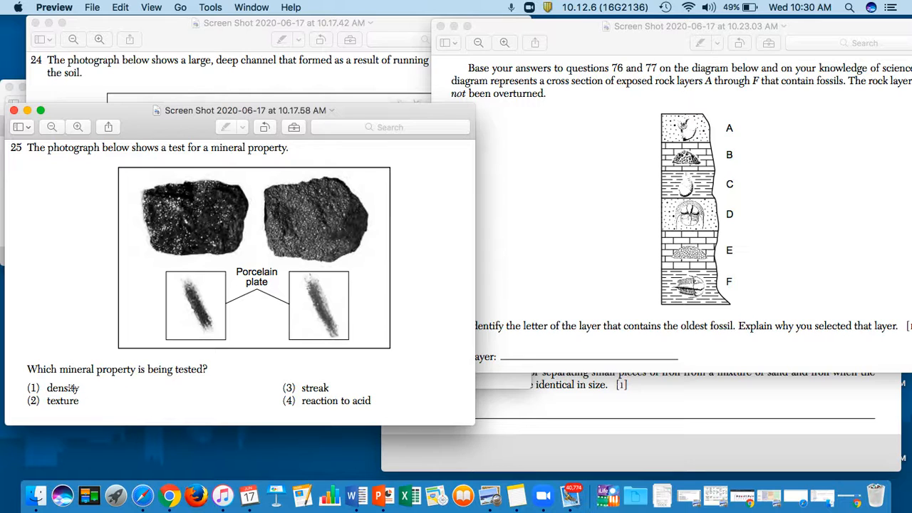
mouse_move(169, 495)
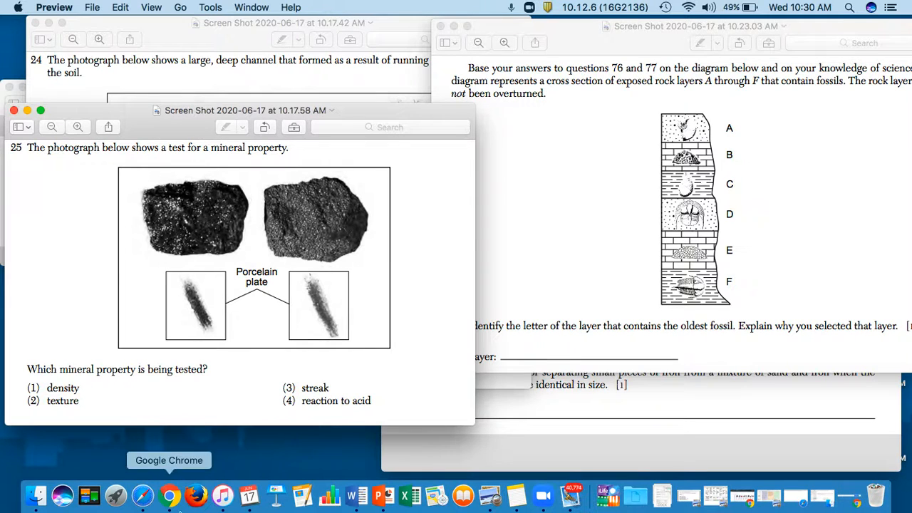
mouse_move(304, 388)
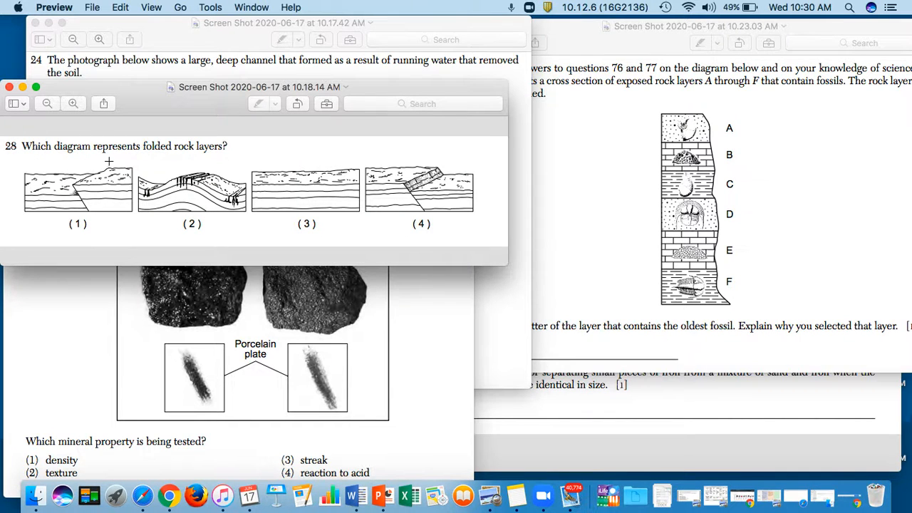
mouse_move(189, 159)
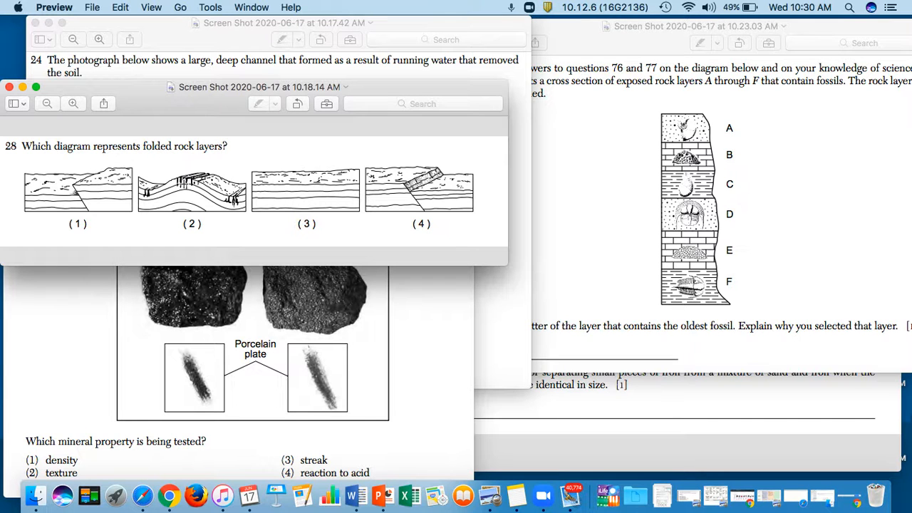
mouse_move(181, 474)
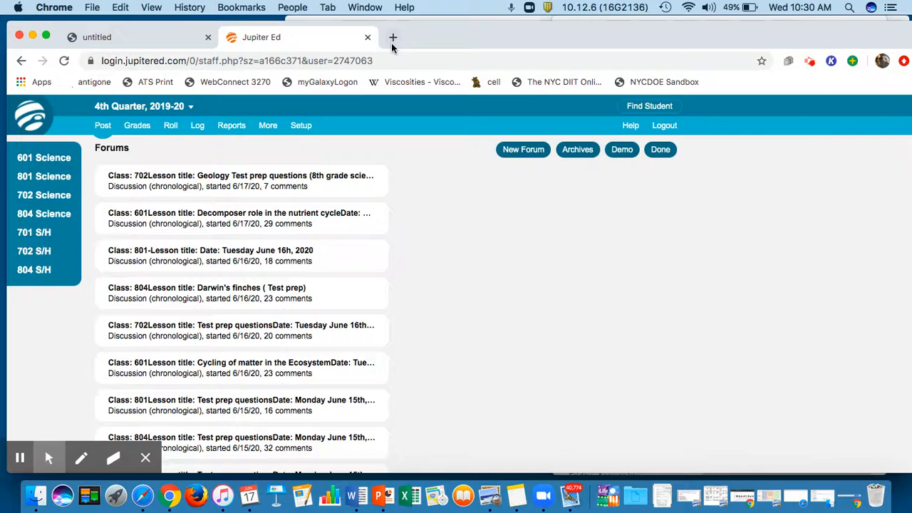
Search the web for 'folded layers' in a new Chrome tab
type("fold")
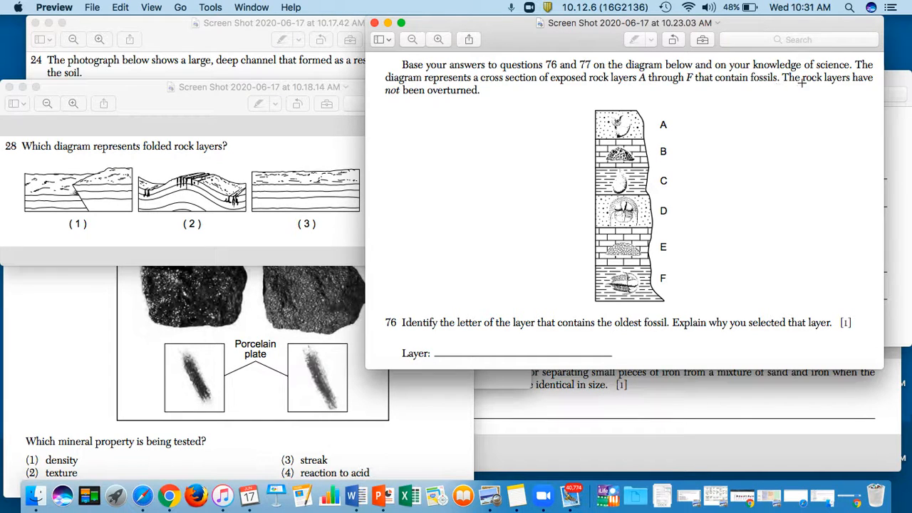
mouse_move(456, 95)
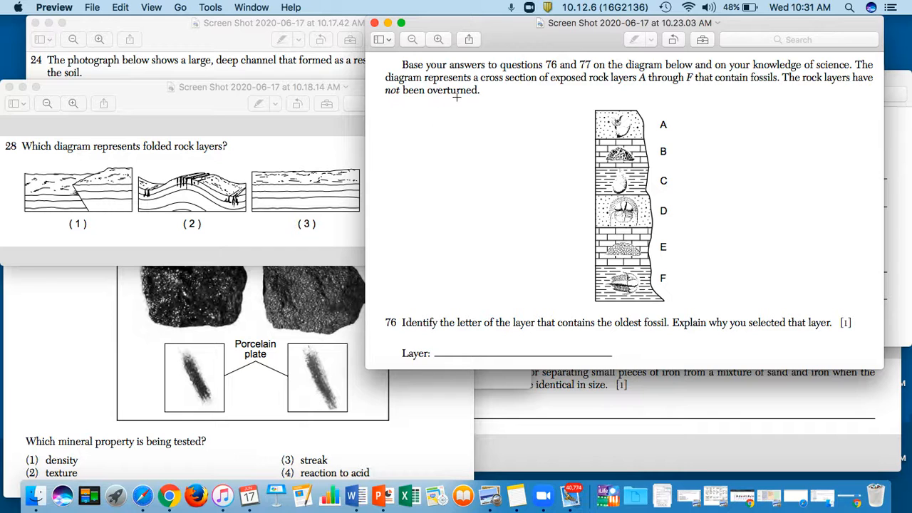
mouse_move(362, 159)
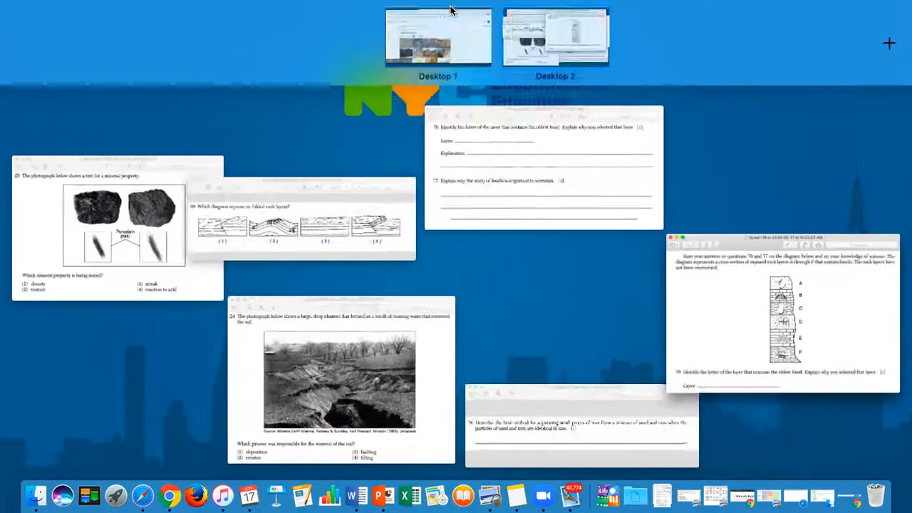
View the folded-layer image results, then return to question 76's fossil rock-layer screenshot
left_click(434, 36)
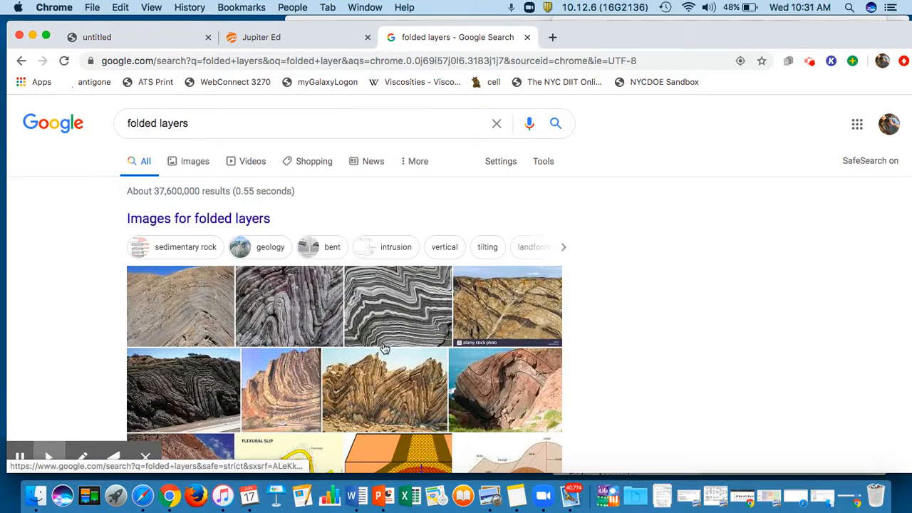
mouse_move(391, 333)
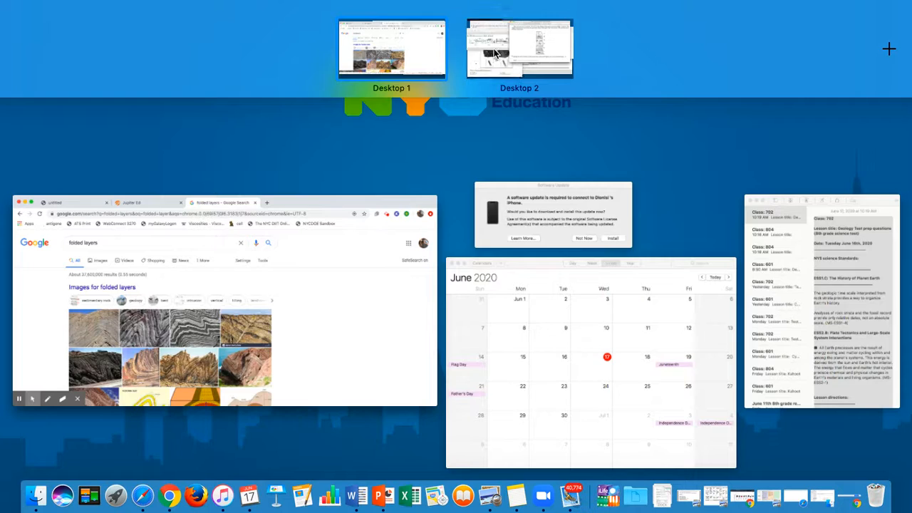
left_click(522, 46)
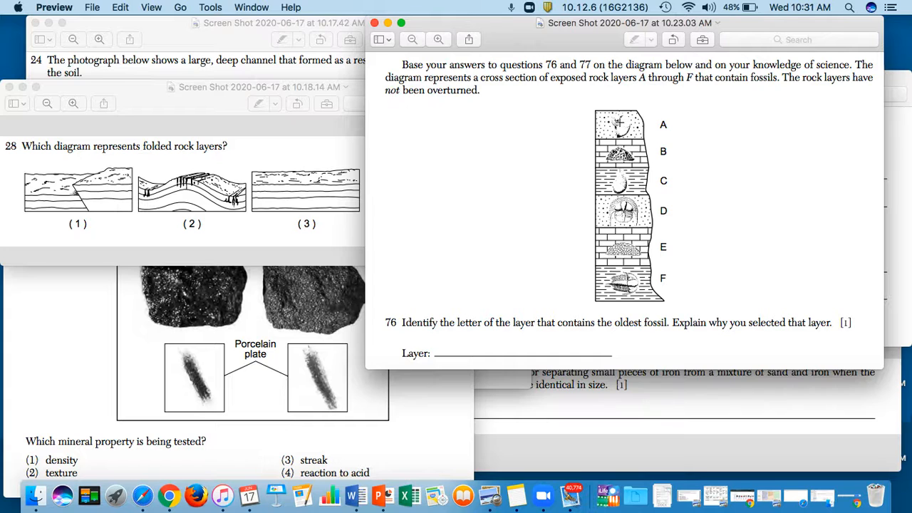
mouse_move(423, 335)
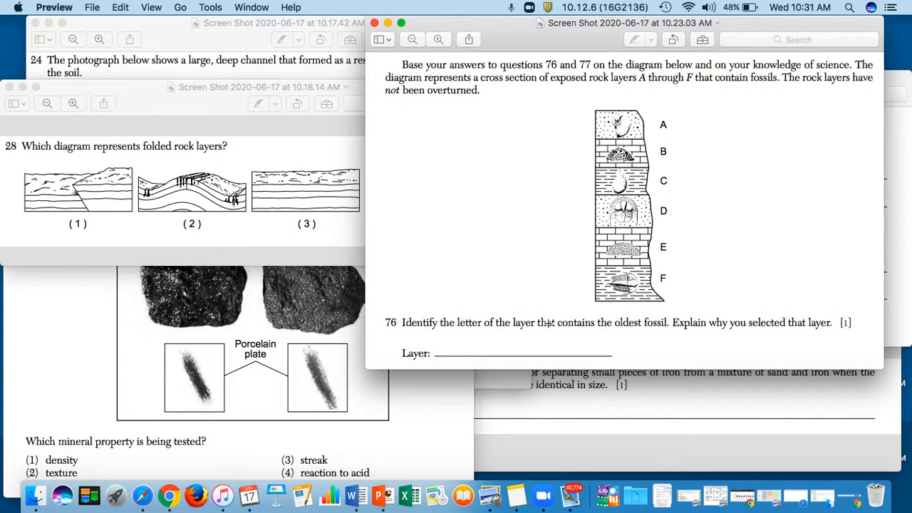
mouse_move(695, 323)
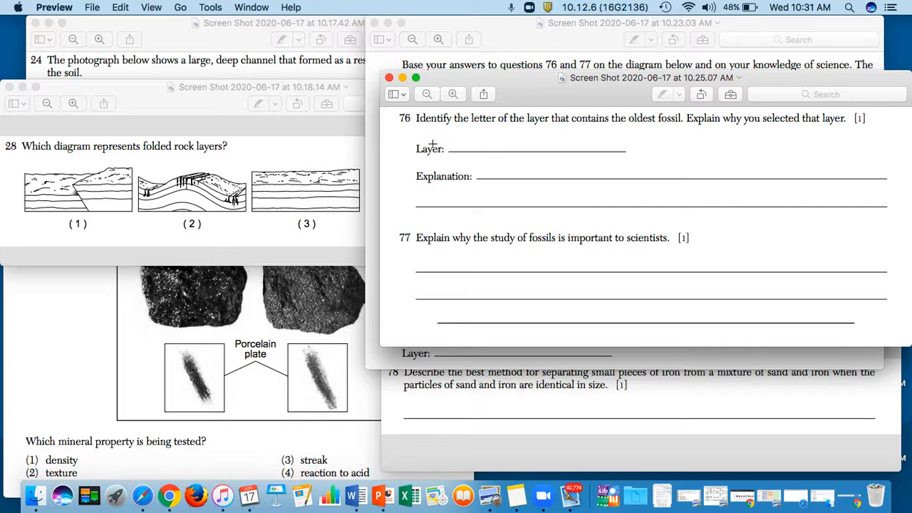
mouse_move(510, 200)
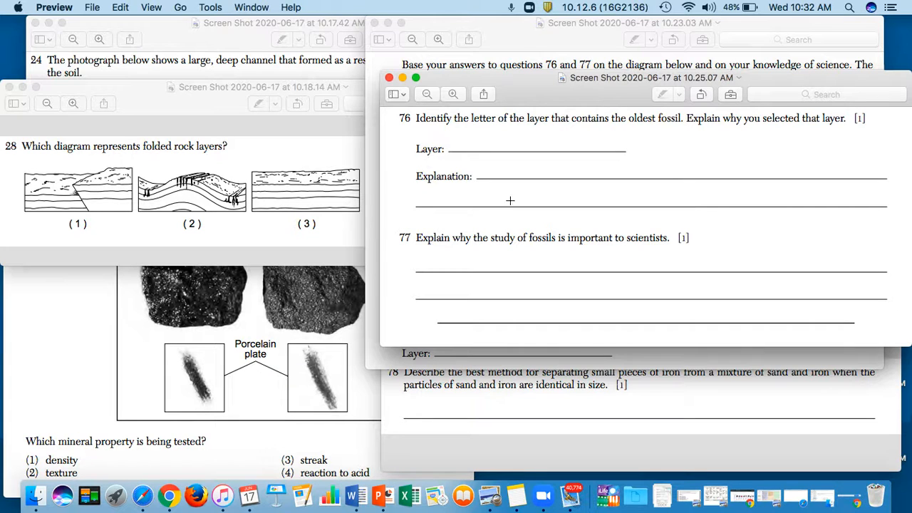
mouse_move(424, 279)
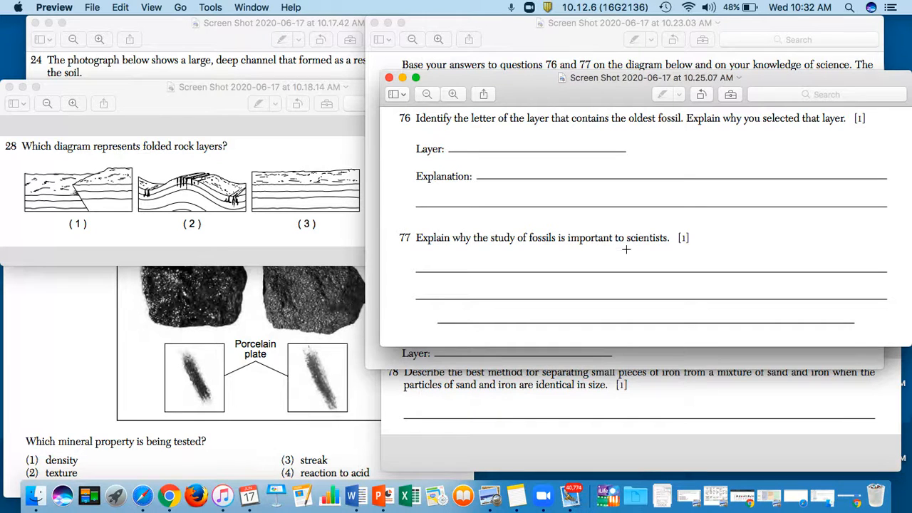
mouse_move(520, 172)
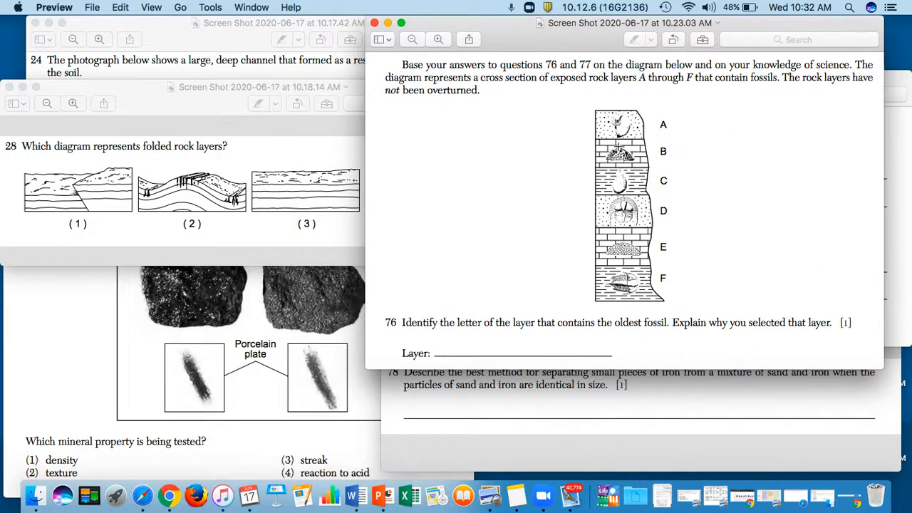
mouse_move(657, 165)
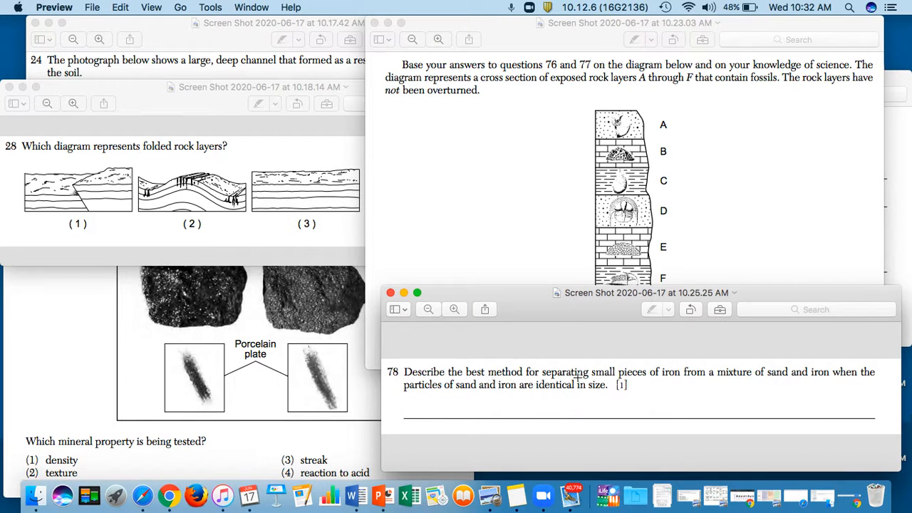
mouse_move(683, 379)
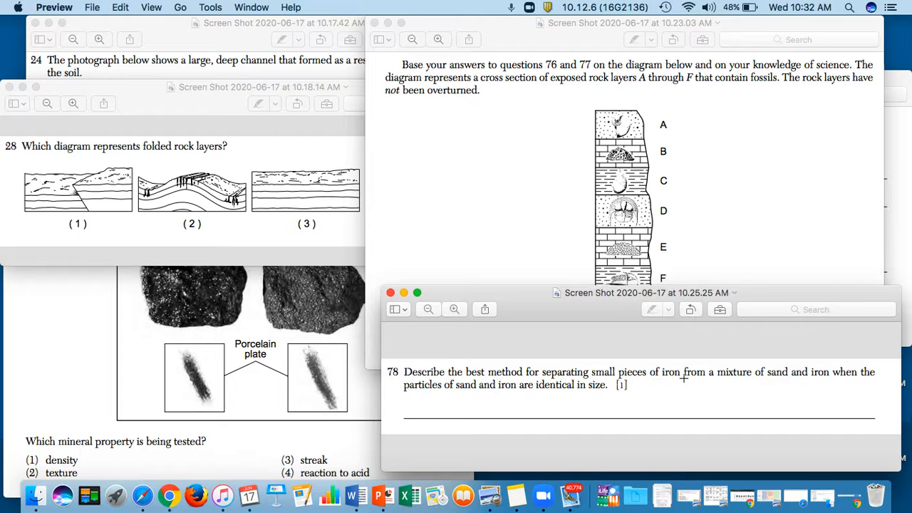
mouse_move(728, 390)
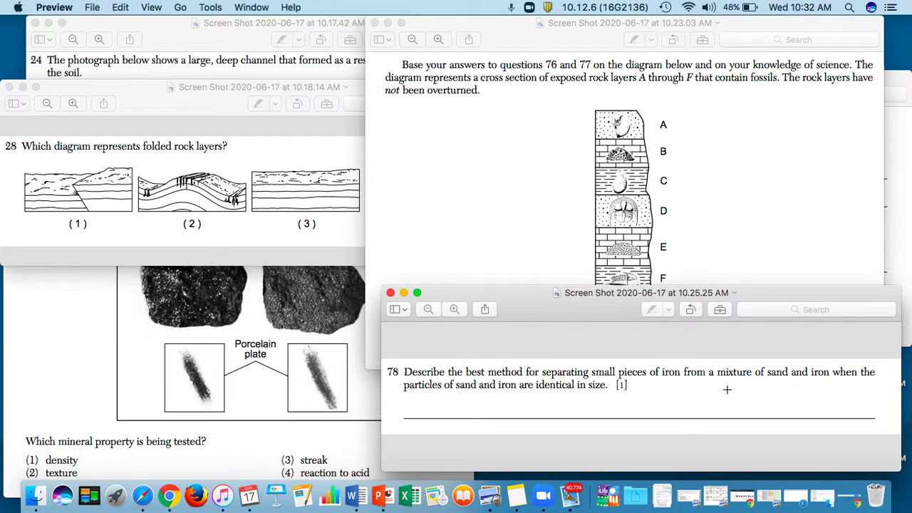
mouse_move(658, 394)
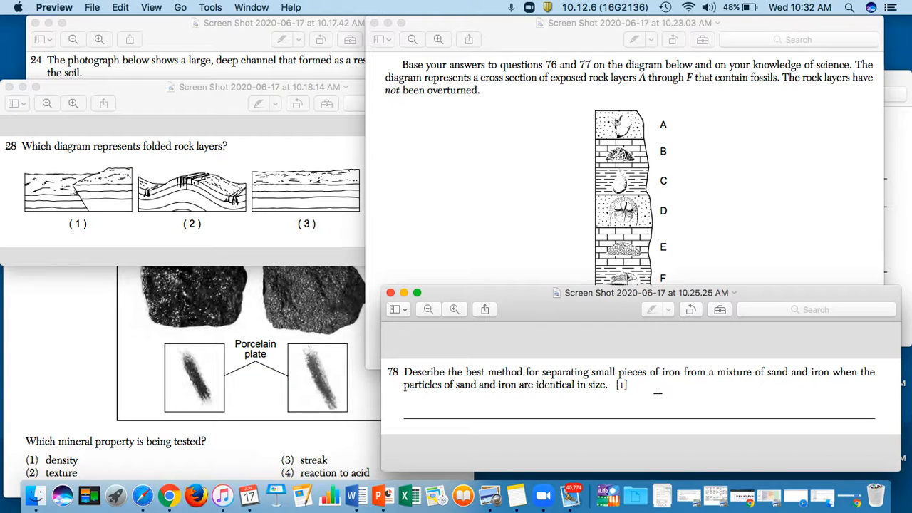
mouse_move(649, 400)
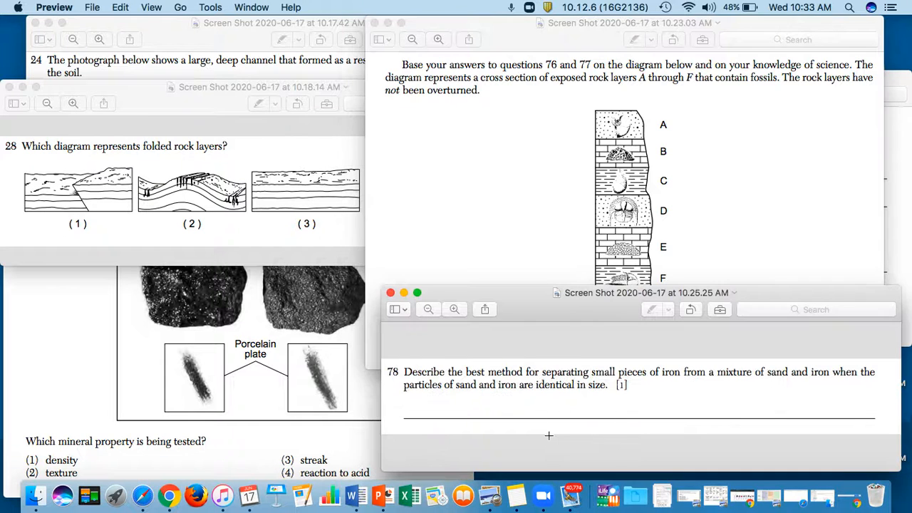
mouse_move(211, 494)
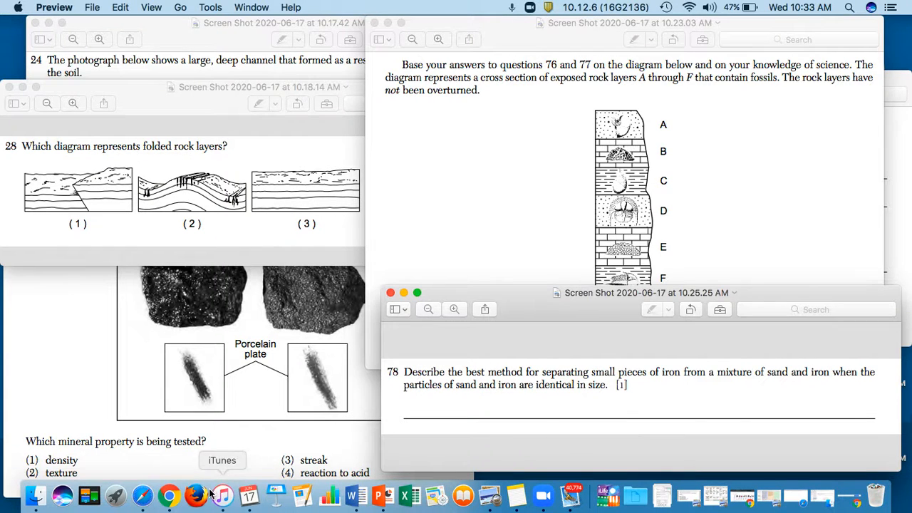
mouse_move(336, 401)
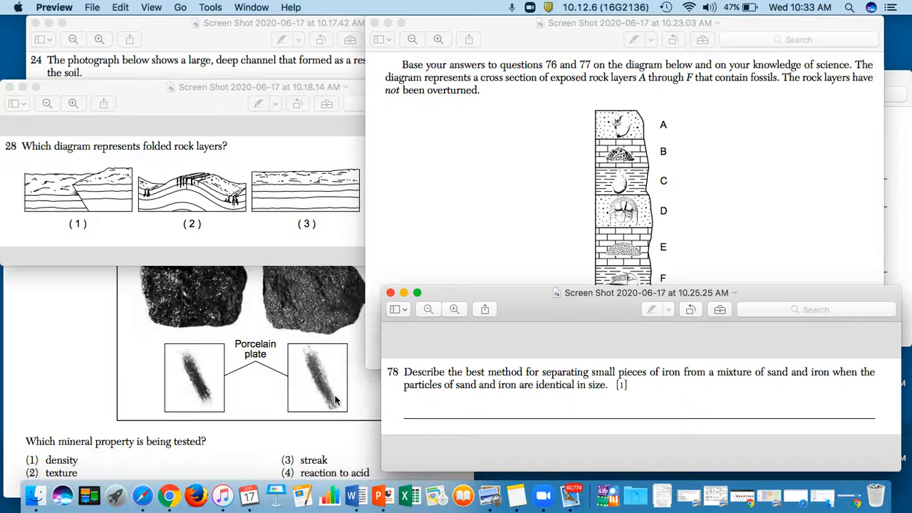